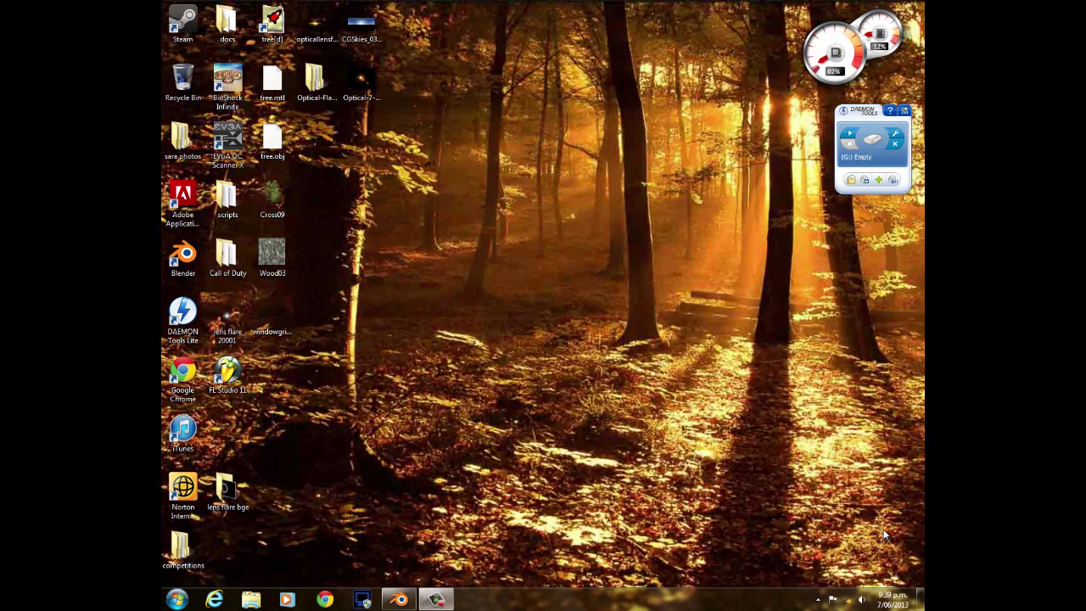
pyautogui.moveTo(341, 262)
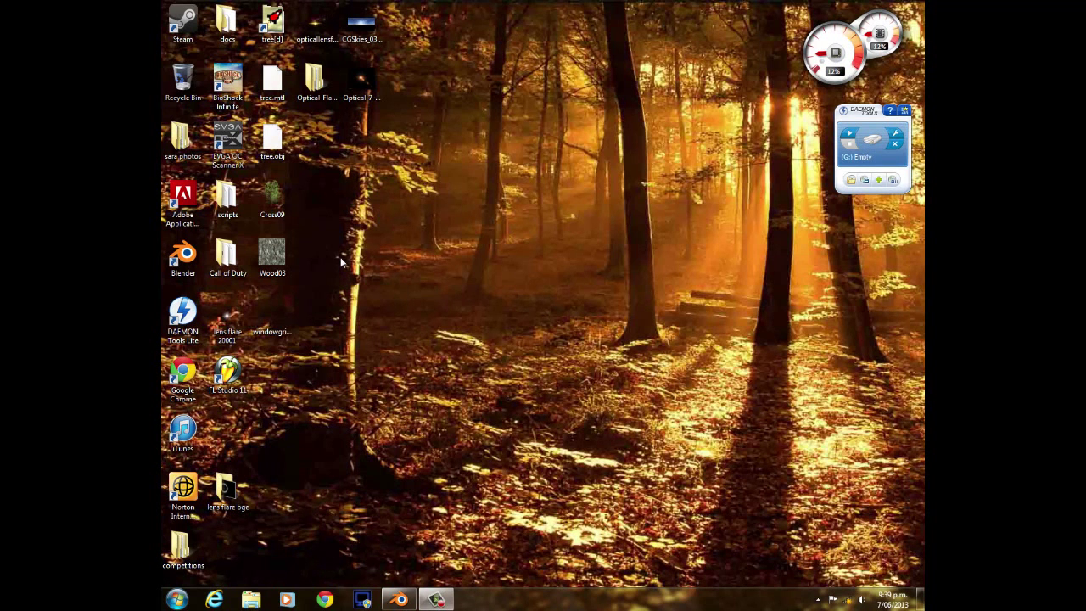
# - Bring up the Computer window listing the drives, with New Volume highlighted
pyautogui.click(272, 255)
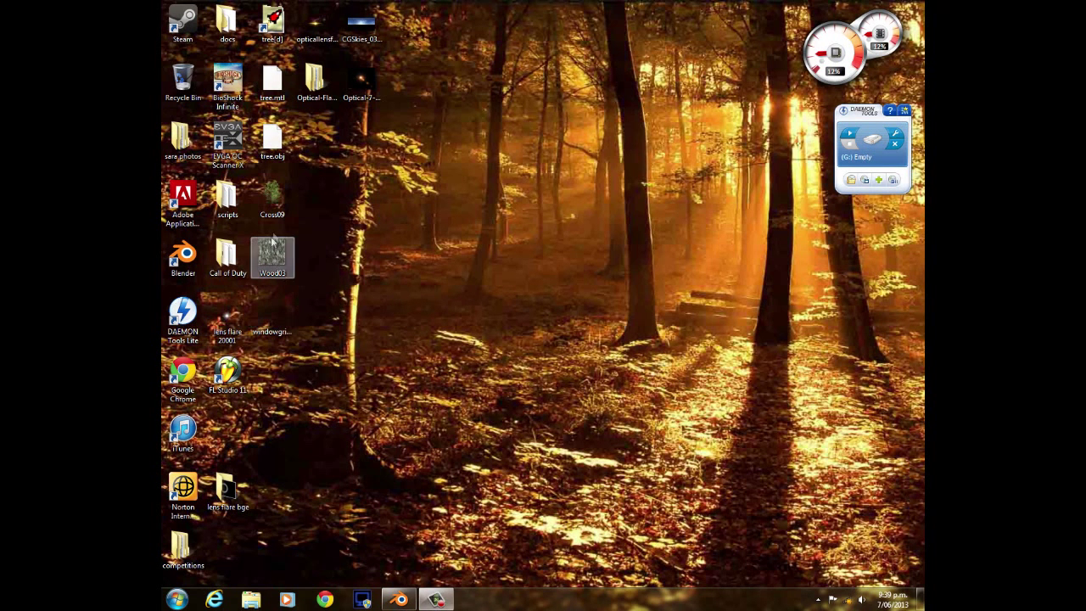
pyautogui.click(272, 201)
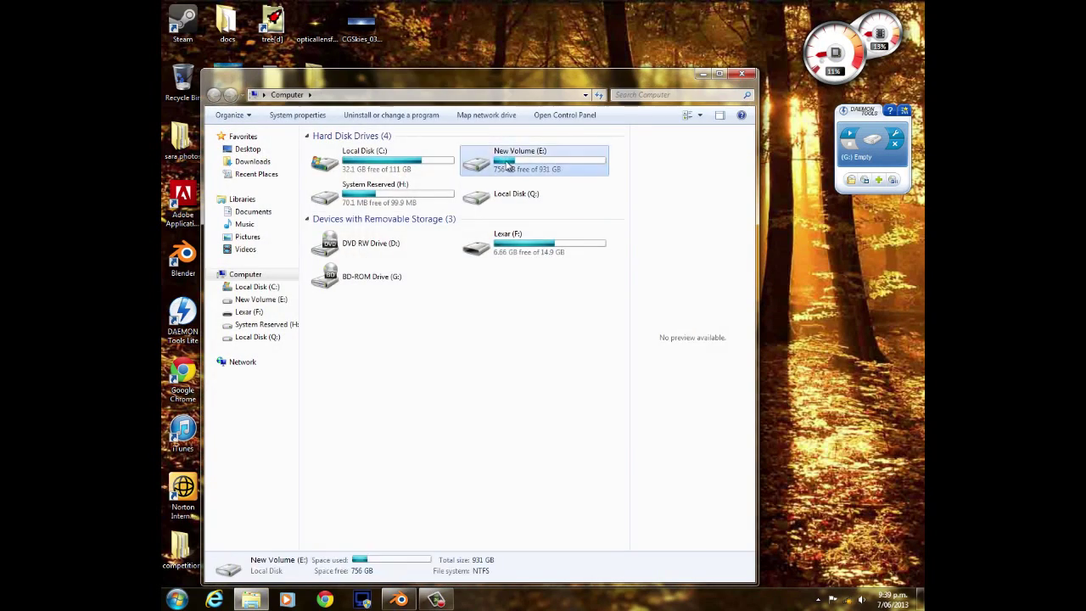
# - Browse into New Volume (E:) > lens flare elements and look through its flare images and blend files
pyautogui.doubleClick(534, 160)
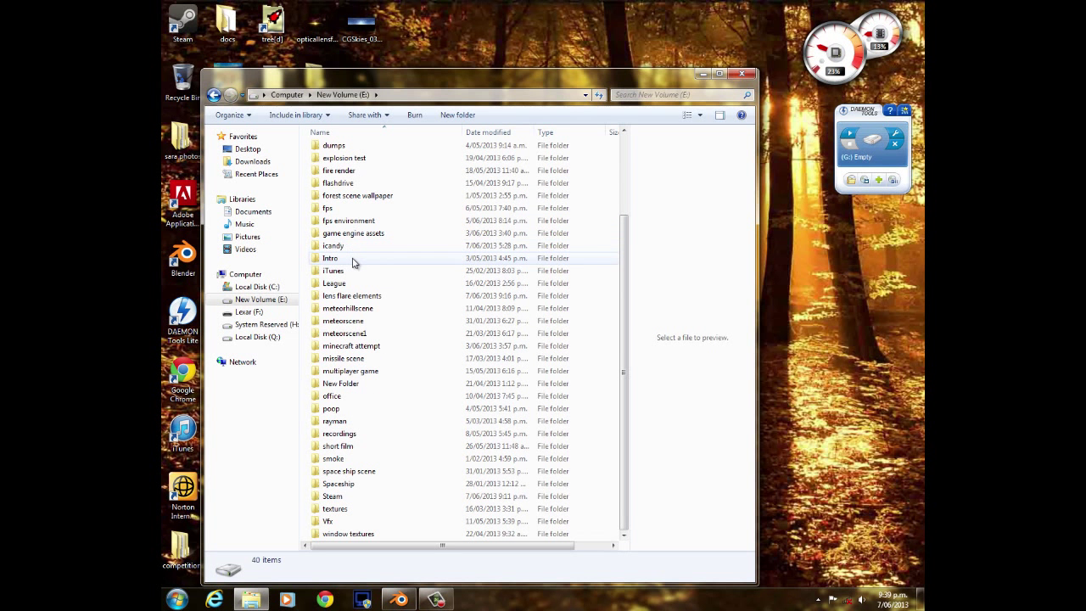
pyautogui.doubleClick(351, 296)
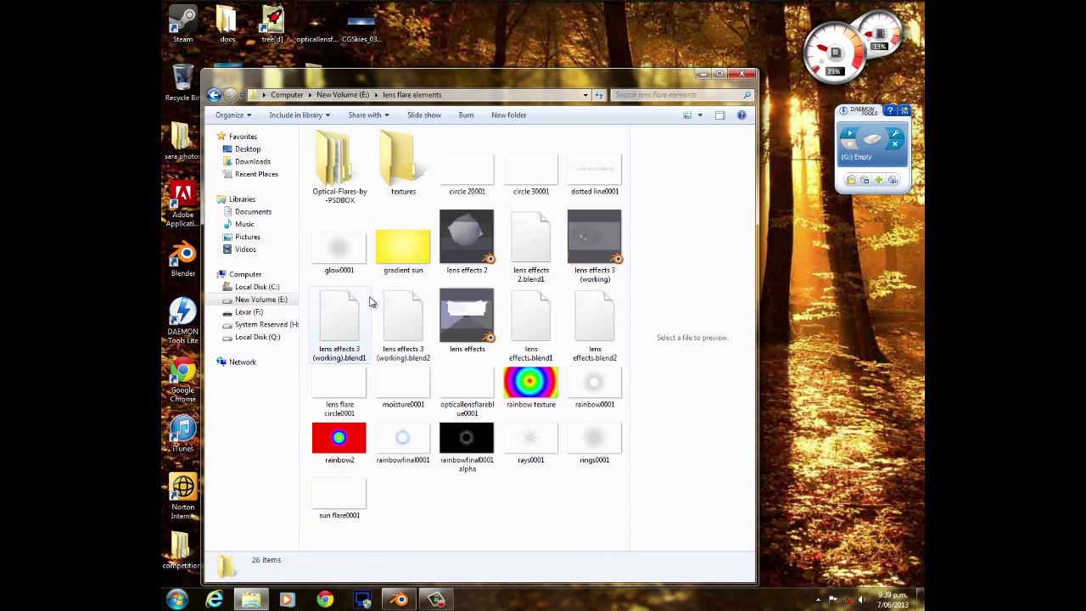
pyautogui.click(466, 321)
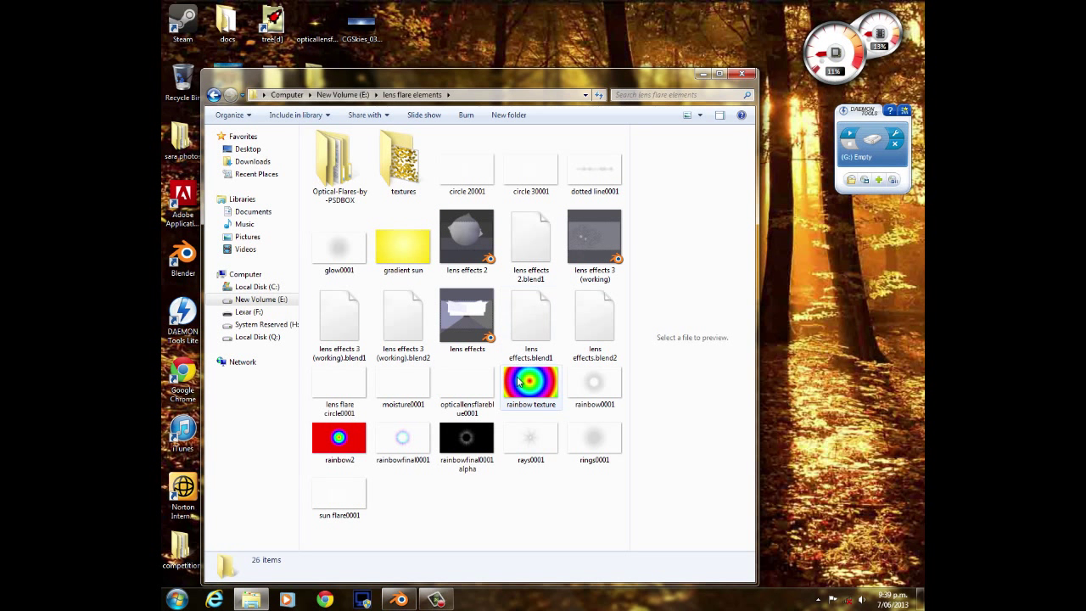
pyautogui.click(467, 314)
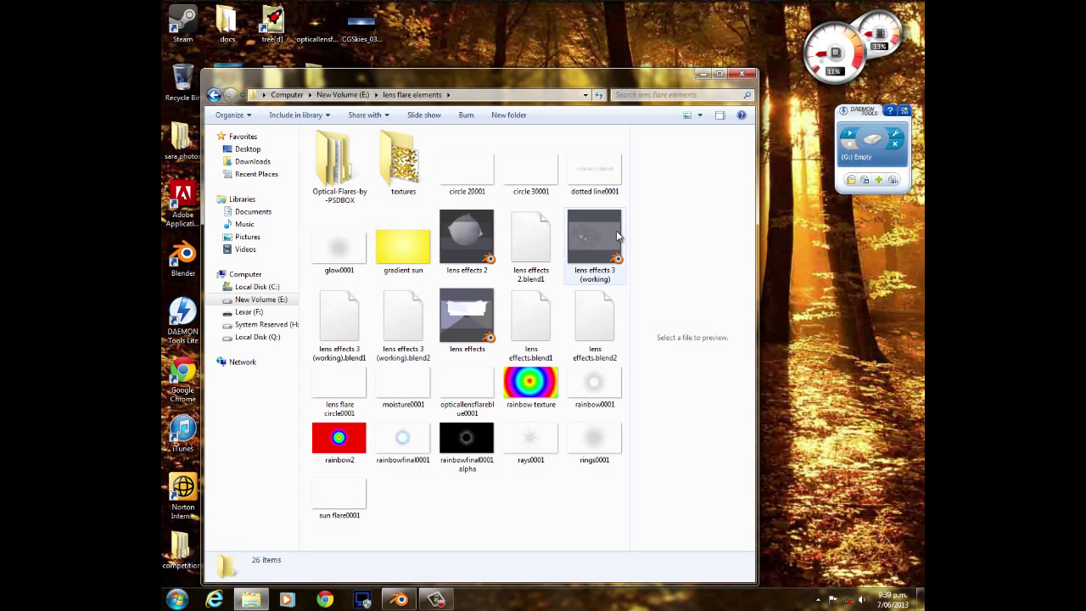
pyautogui.doubleClick(595, 236)
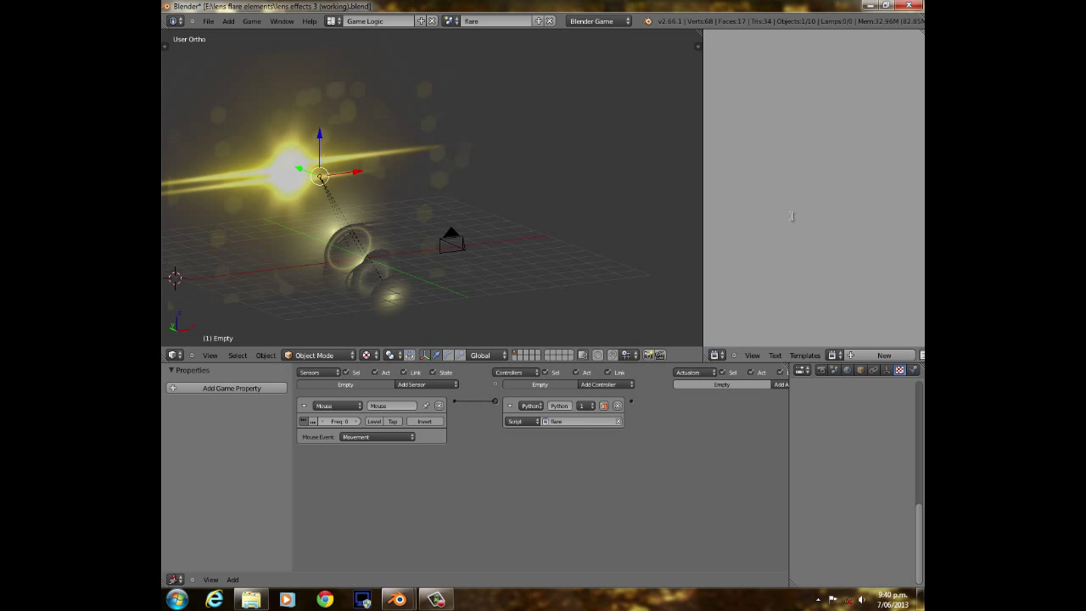
# - Show the flare script's code in the Text Editor and scroll through it
pyautogui.click(716, 355)
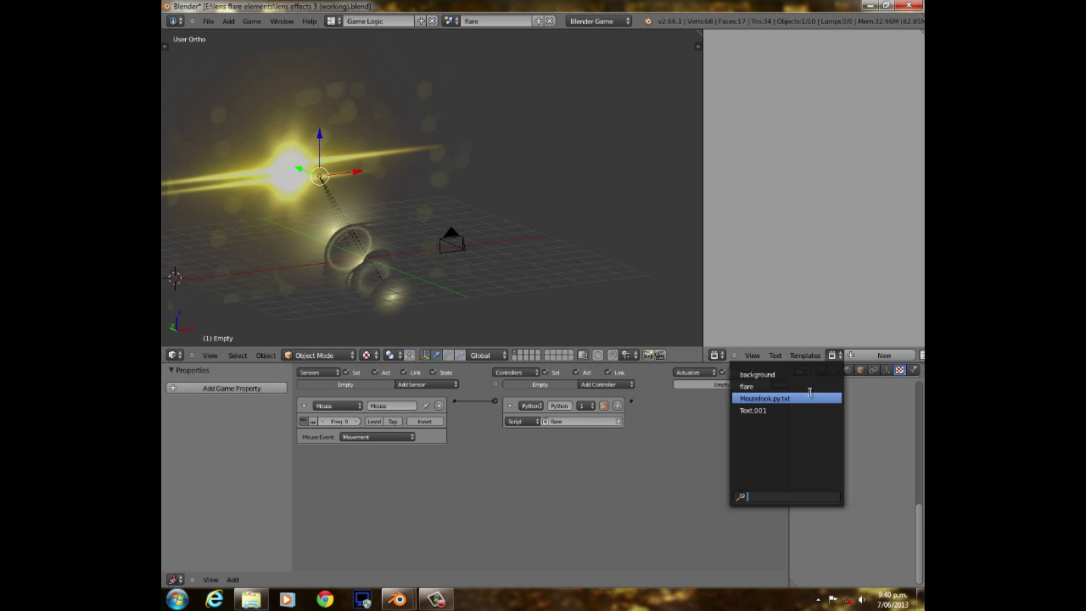
pyautogui.click(764, 398)
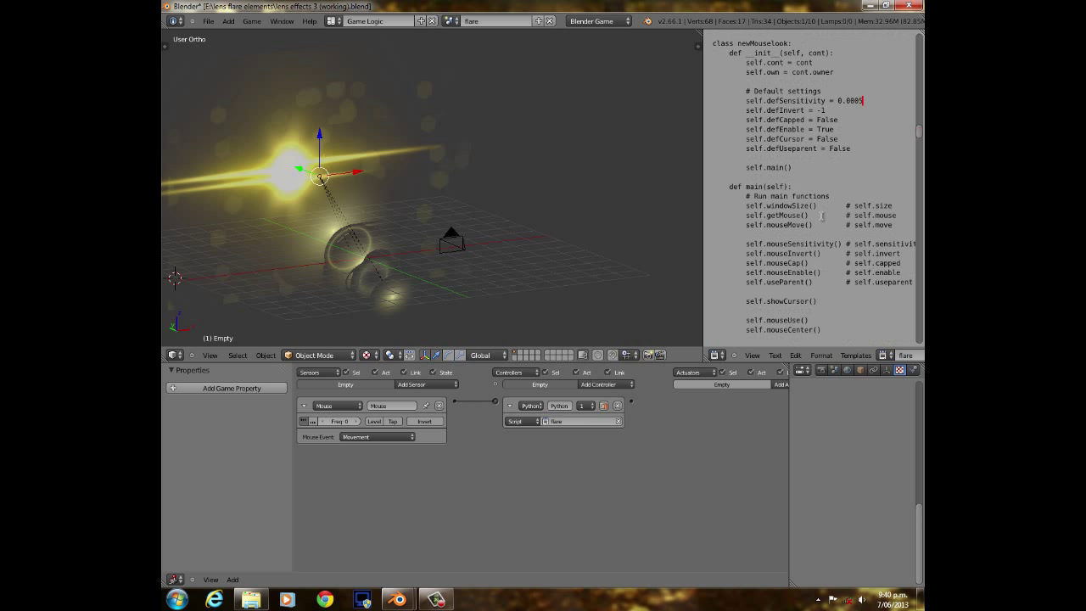
pyautogui.scroll(-3)
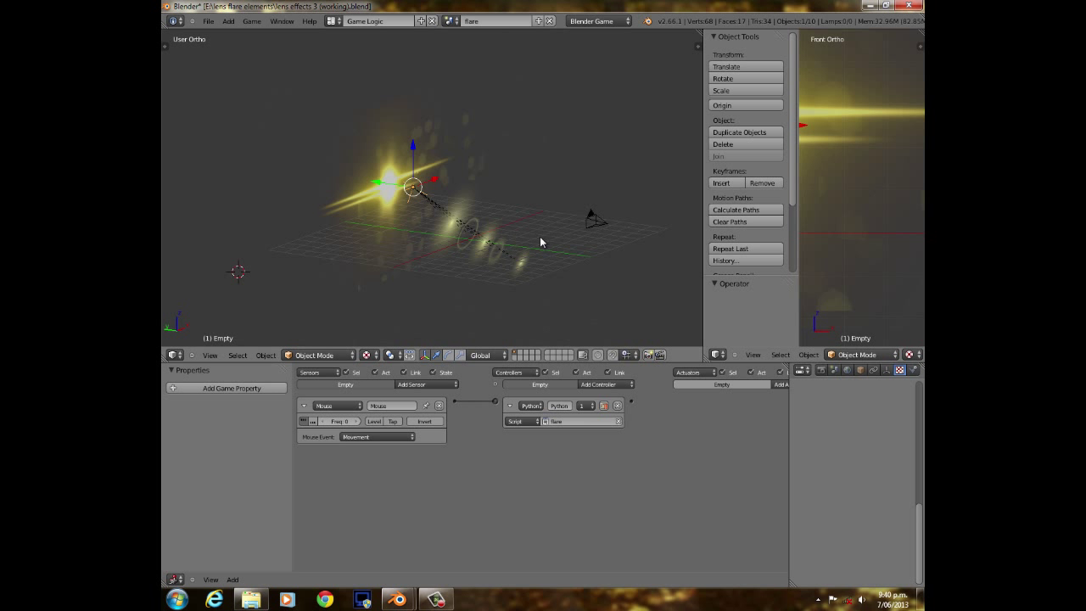
pyautogui.moveTo(622, 196)
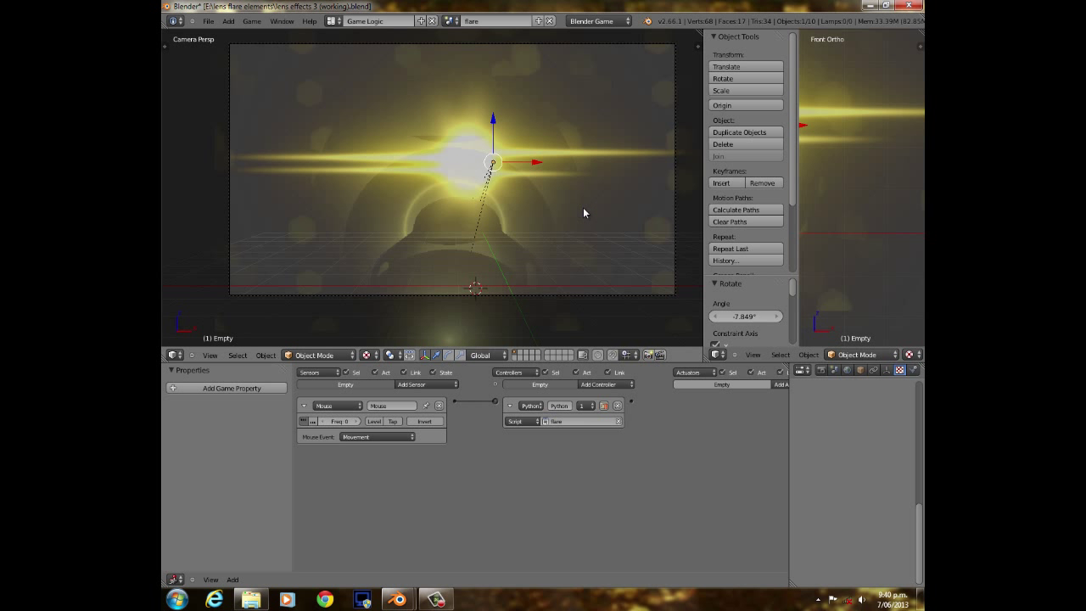
pyautogui.moveTo(519, 85)
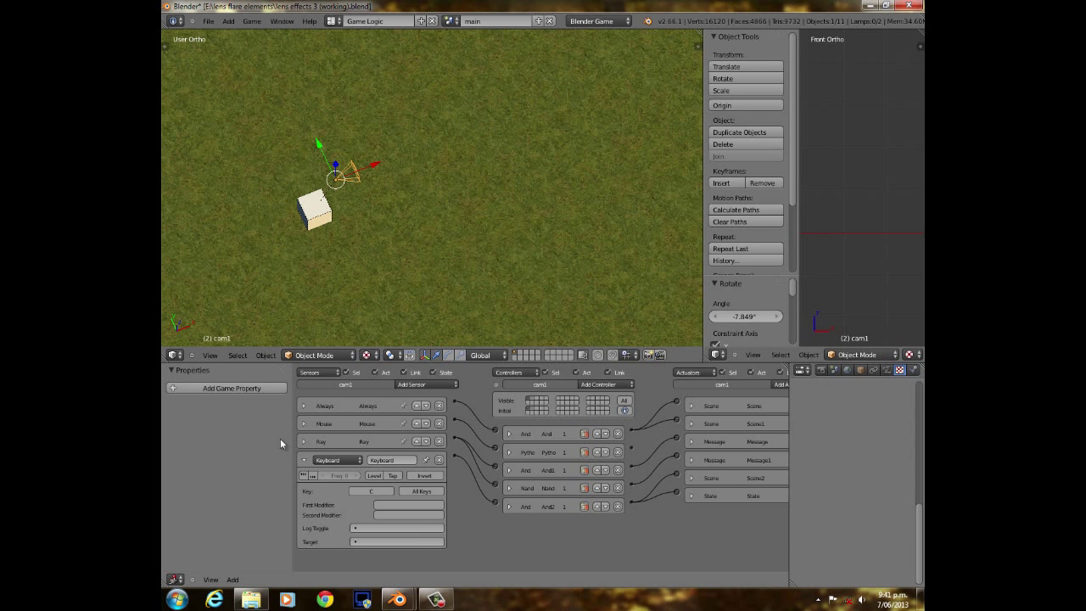
# - Select the main scene's Cube to reveal its float game property named cube
pyautogui.click(304, 441)
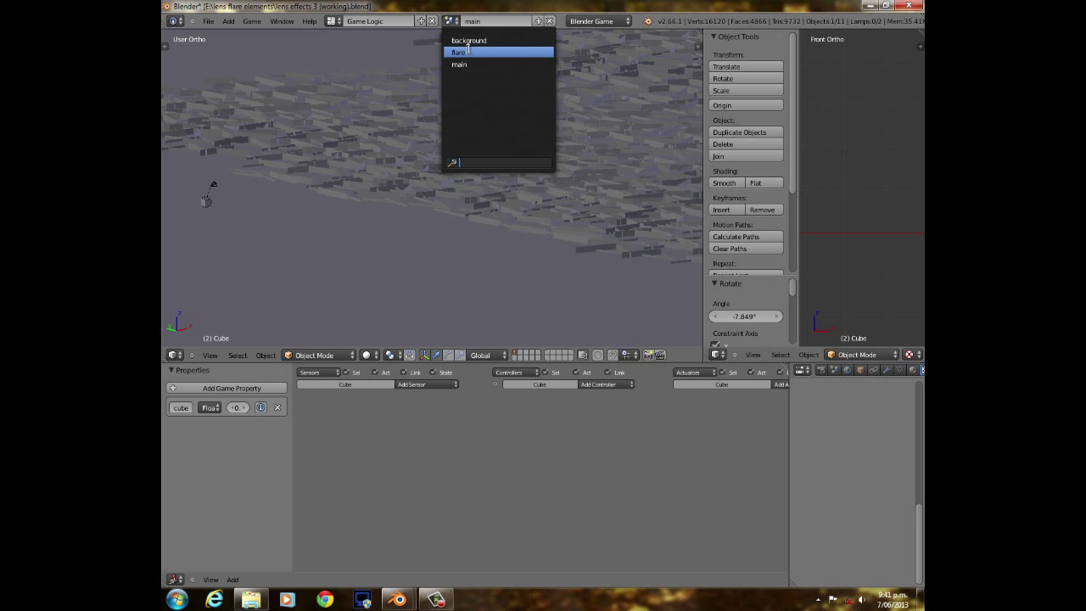
# - Switch to the flare scene and show its flare planes in Texture viewport shading with their visibility logic
pyautogui.click(458, 52)
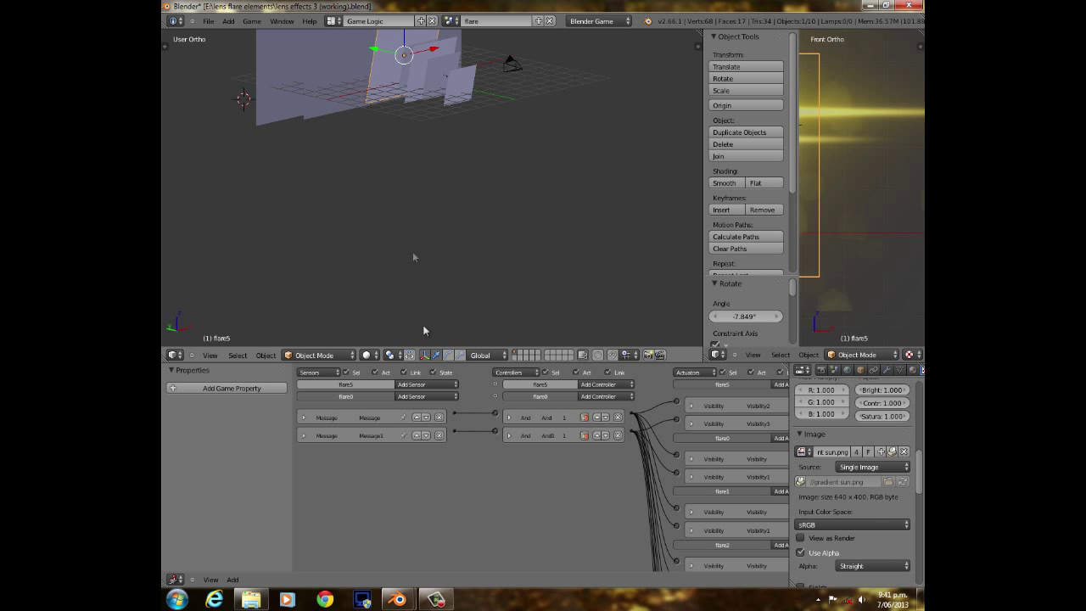
pyautogui.moveTo(286, 424)
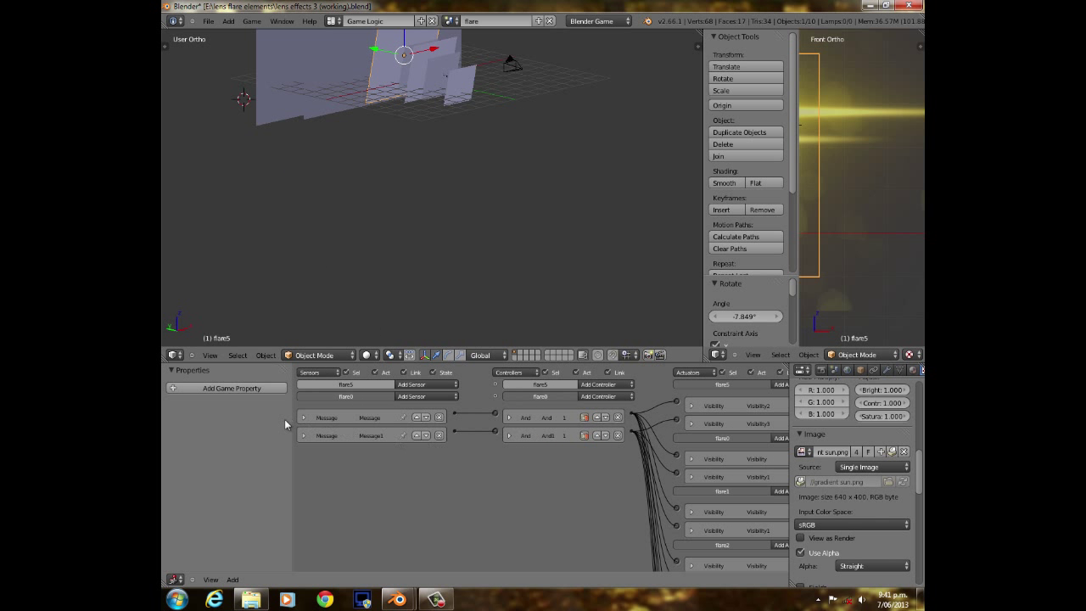
pyautogui.click(303, 417)
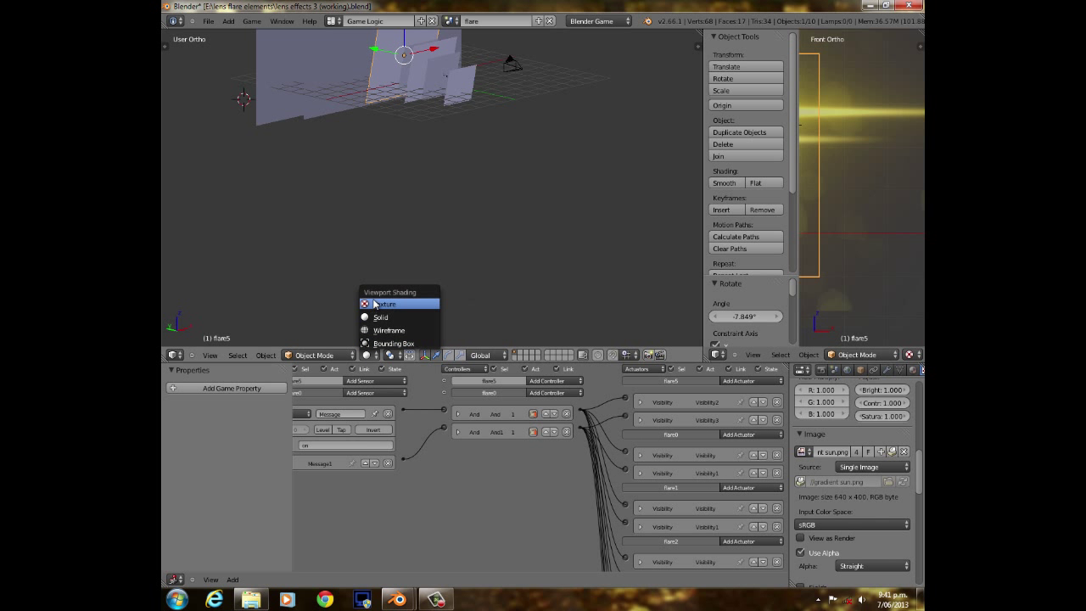
pyautogui.click(386, 304)
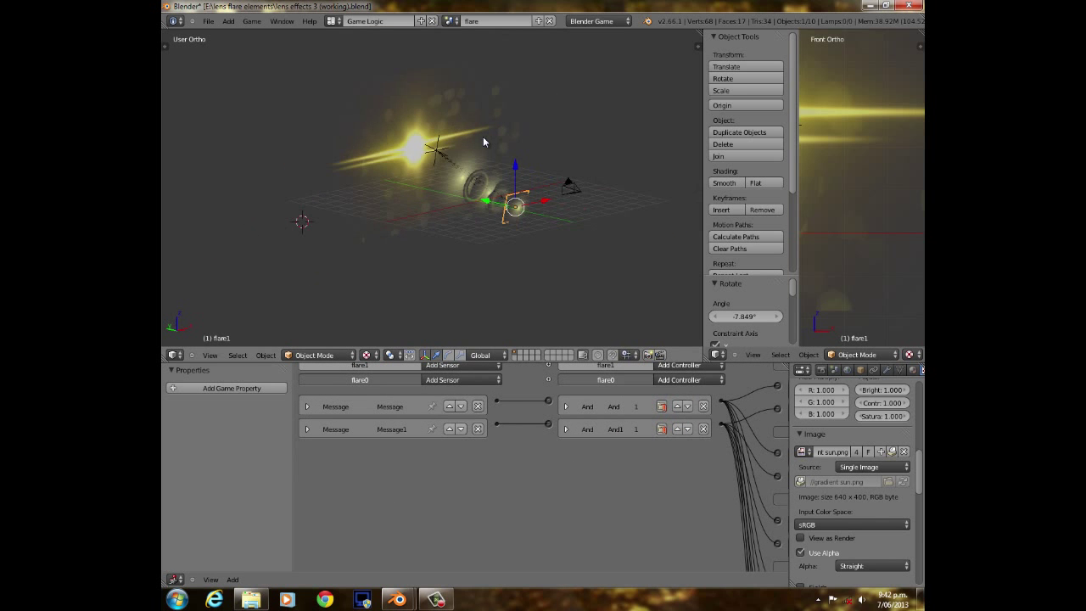
pyautogui.moveTo(310, 426)
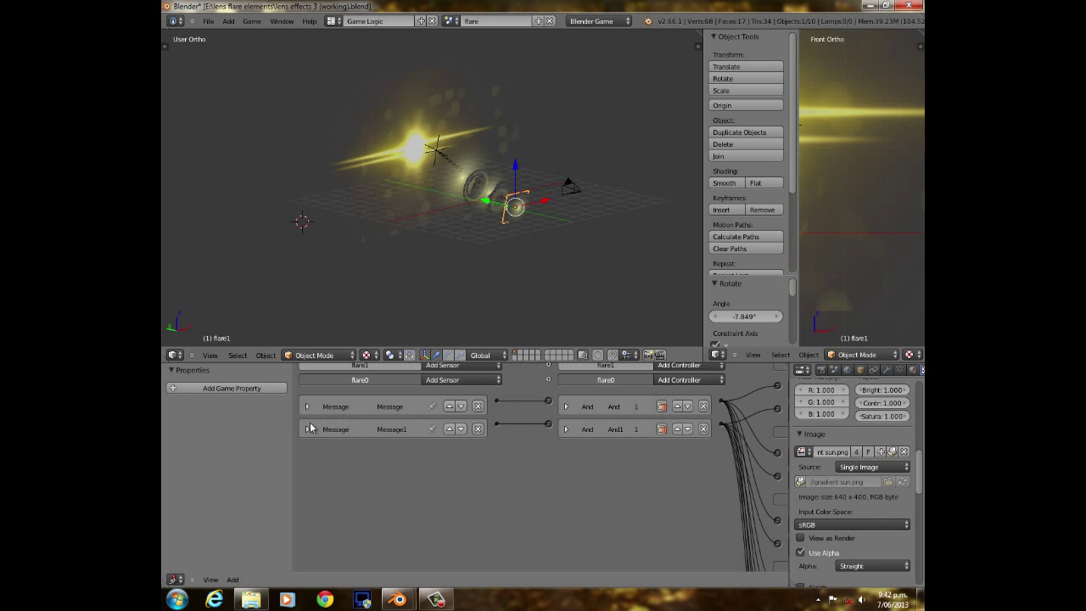
# - Review the flare object's Message sensors and Visibility actuators, then switch to the main scene
pyautogui.click(307, 429)
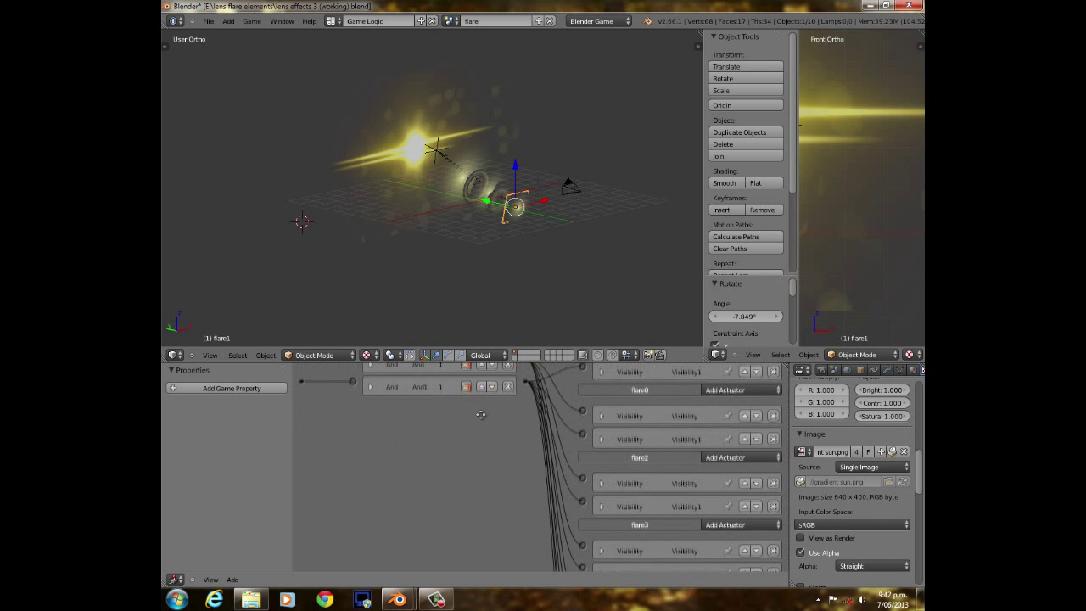
pyautogui.click(603, 401)
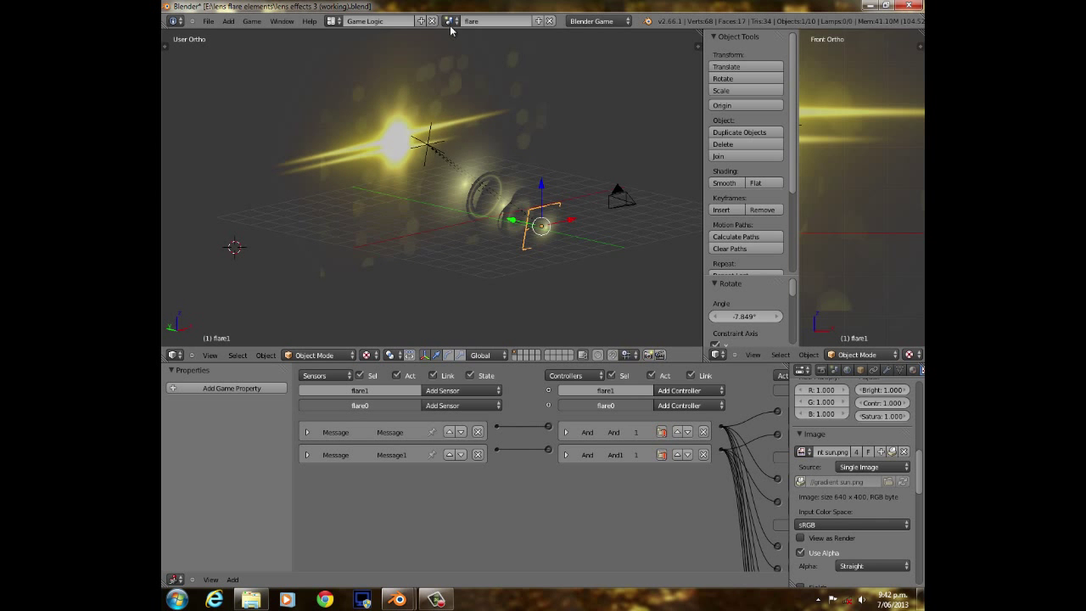
pyautogui.click(454, 22)
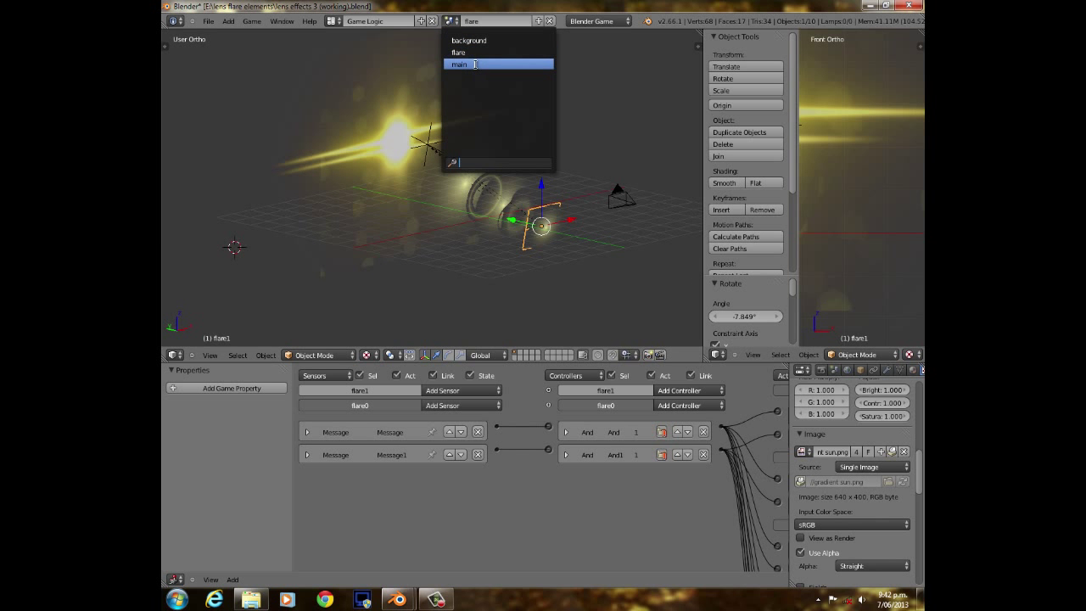
pyautogui.click(458, 64)
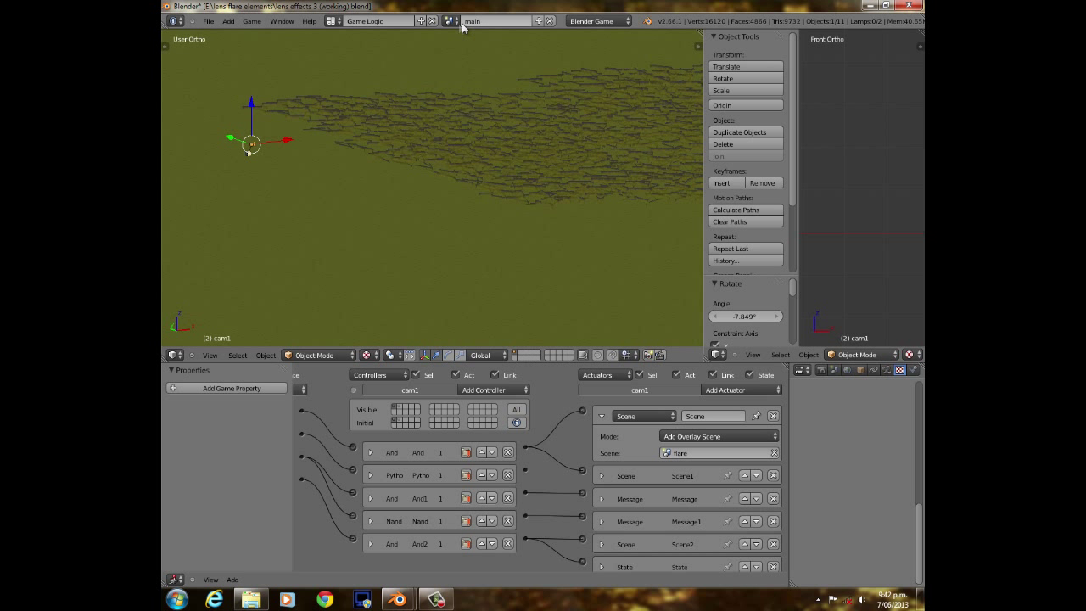
pyautogui.click(497, 21)
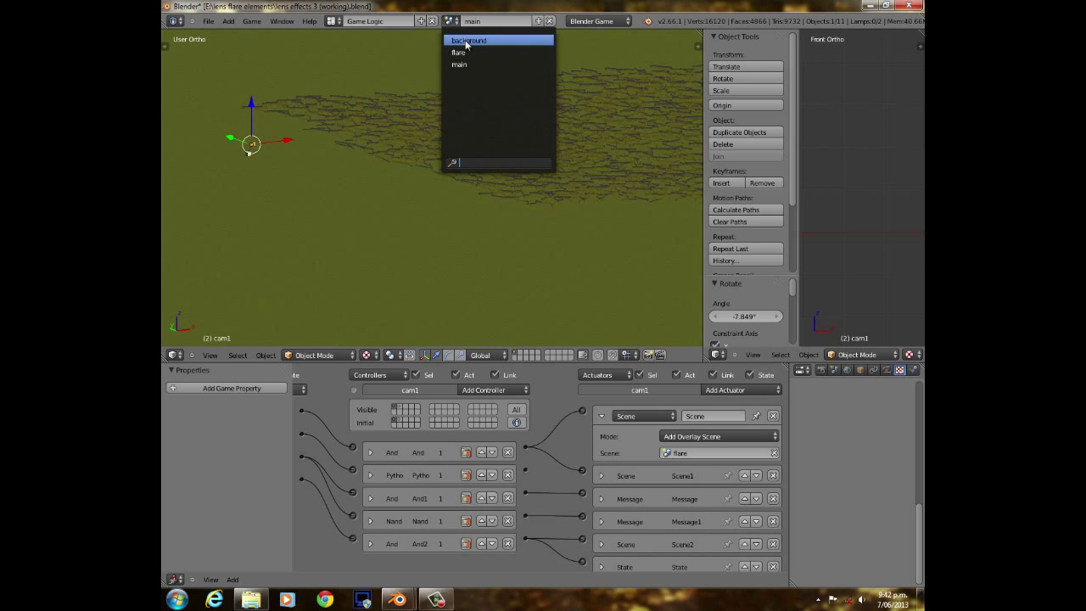
pyautogui.click(468, 40)
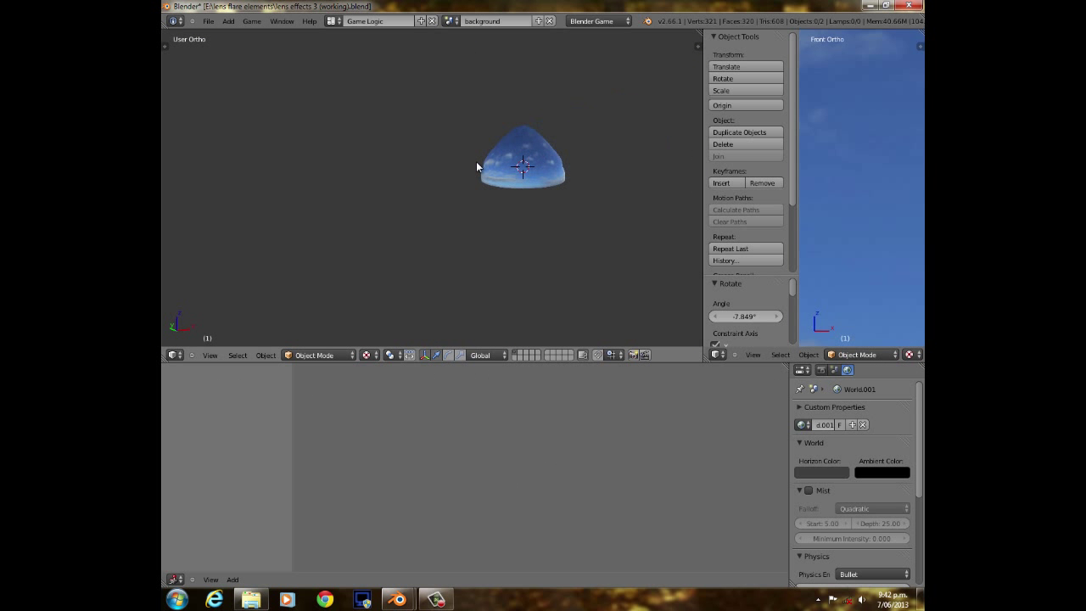
pyautogui.press('KP_0')
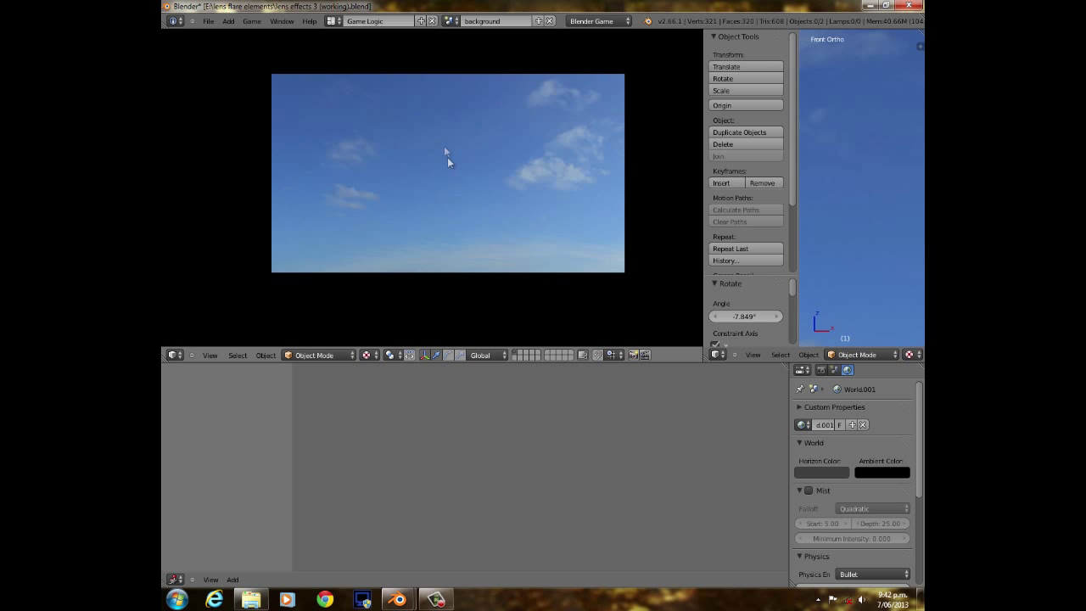
pyautogui.click(496, 20)
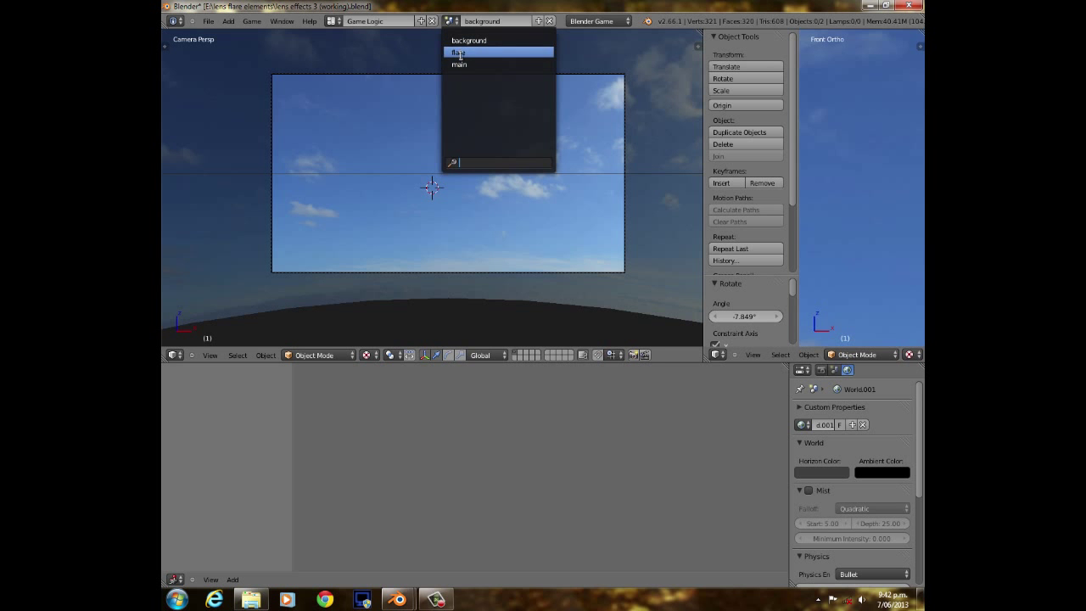
pyautogui.click(459, 63)
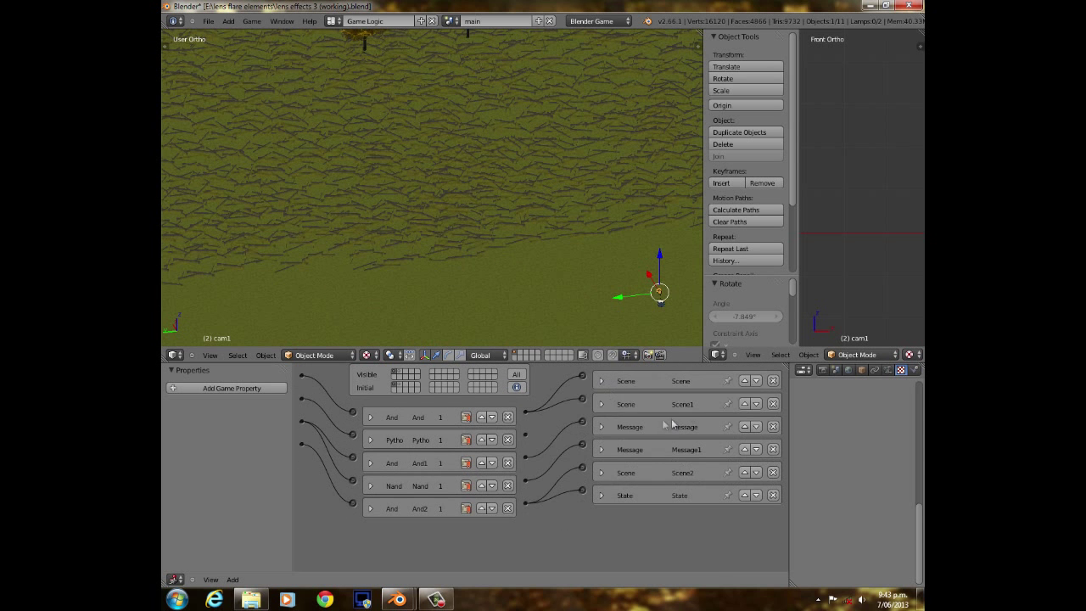
# - Review cam1's sensors with the Keyboard sensor collapsed, then select the Cube with its cube game property
pyautogui.click(600, 381)
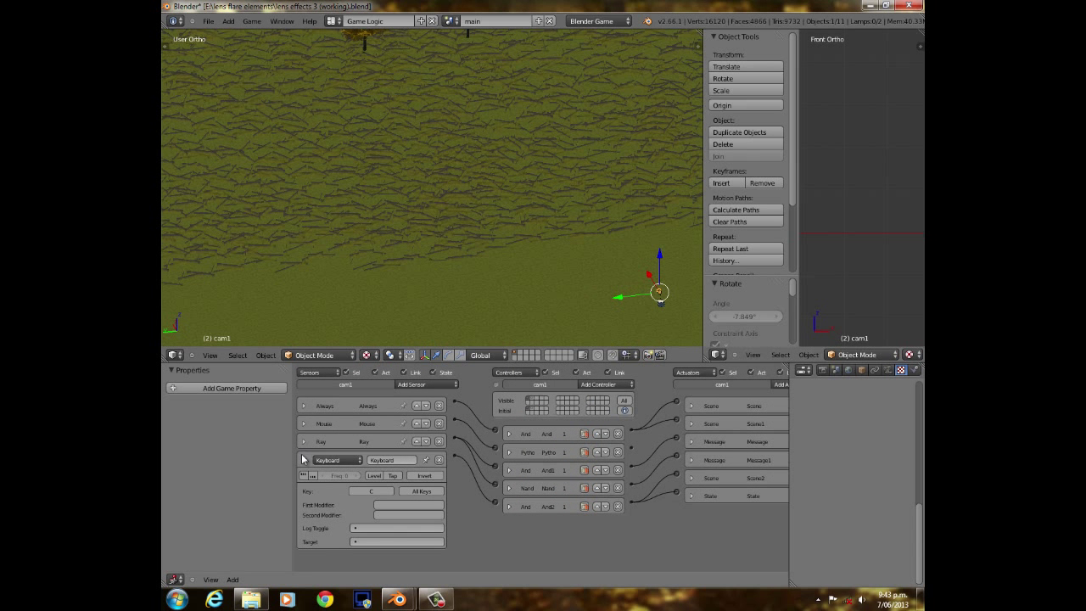
pyautogui.click(304, 459)
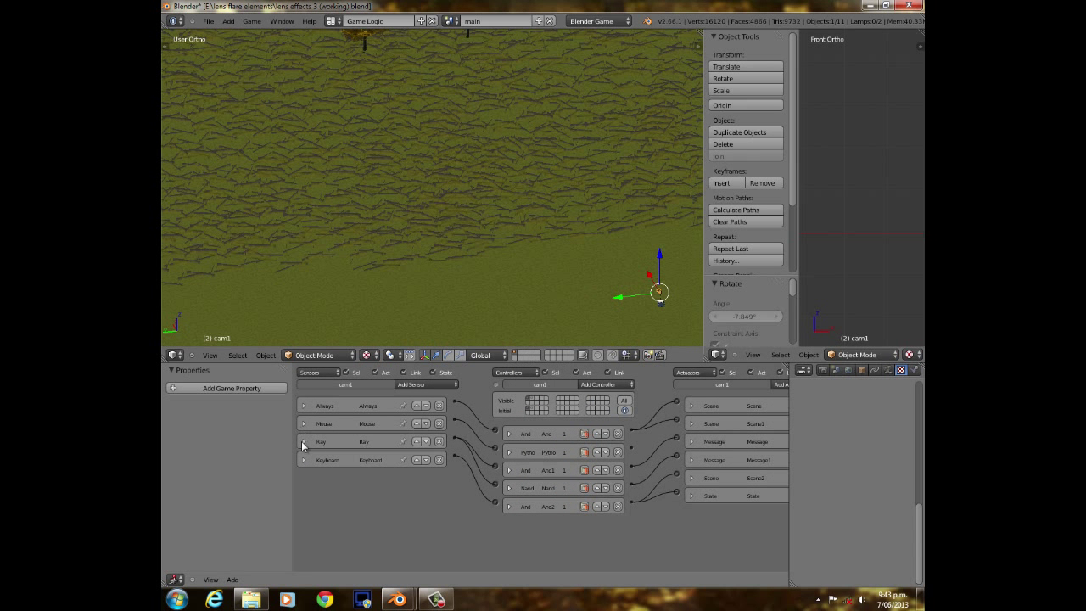
pyautogui.scroll(-3)
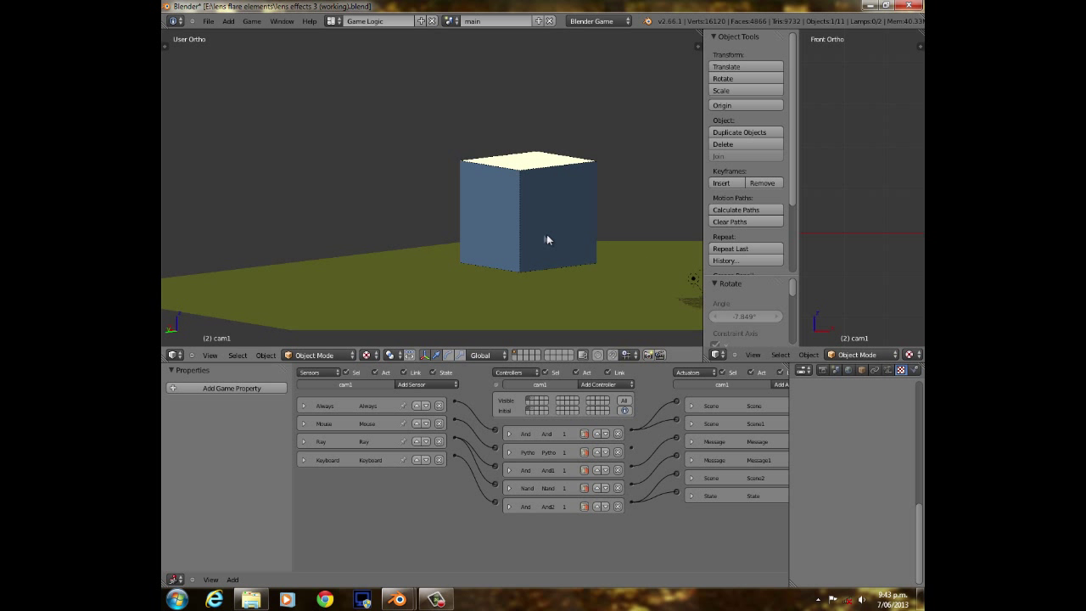
pyautogui.click(526, 212)
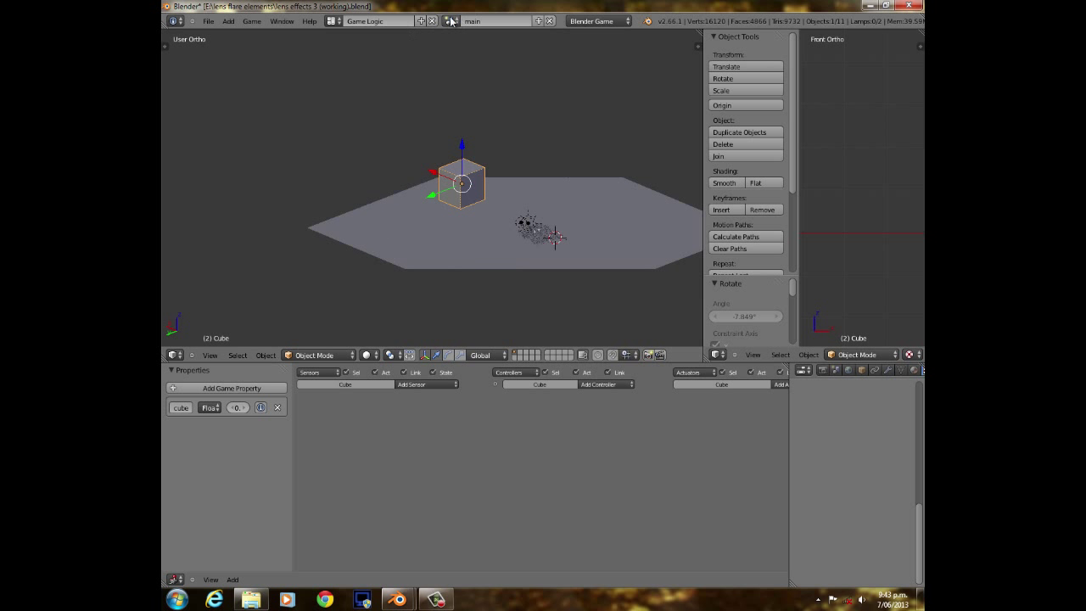
# - Switch to the background scene and reopen the scene list to move on to flare
pyautogui.click(496, 21)
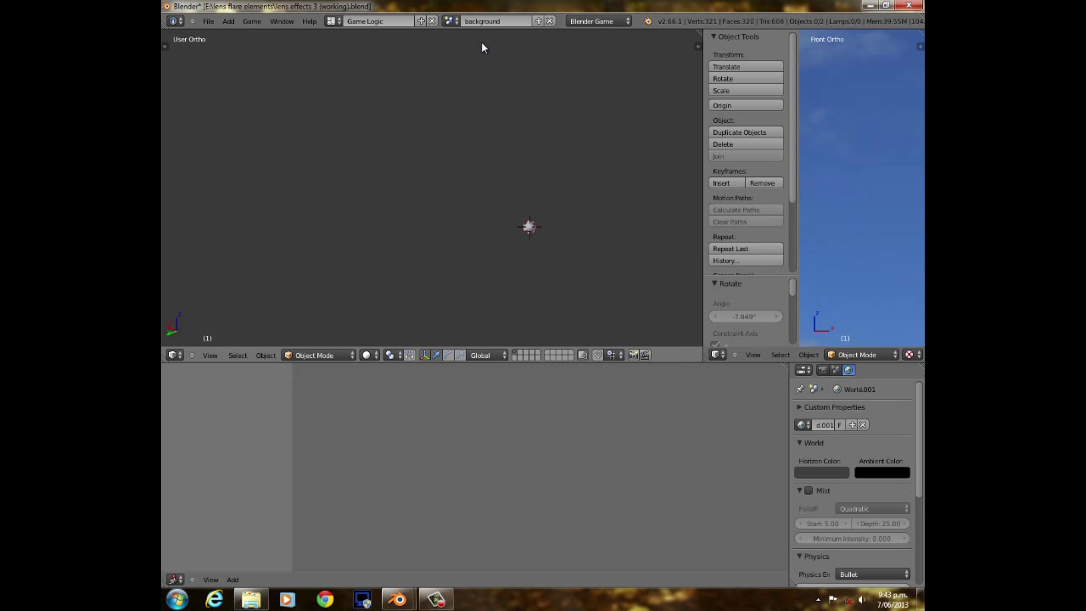
pyautogui.click(497, 21)
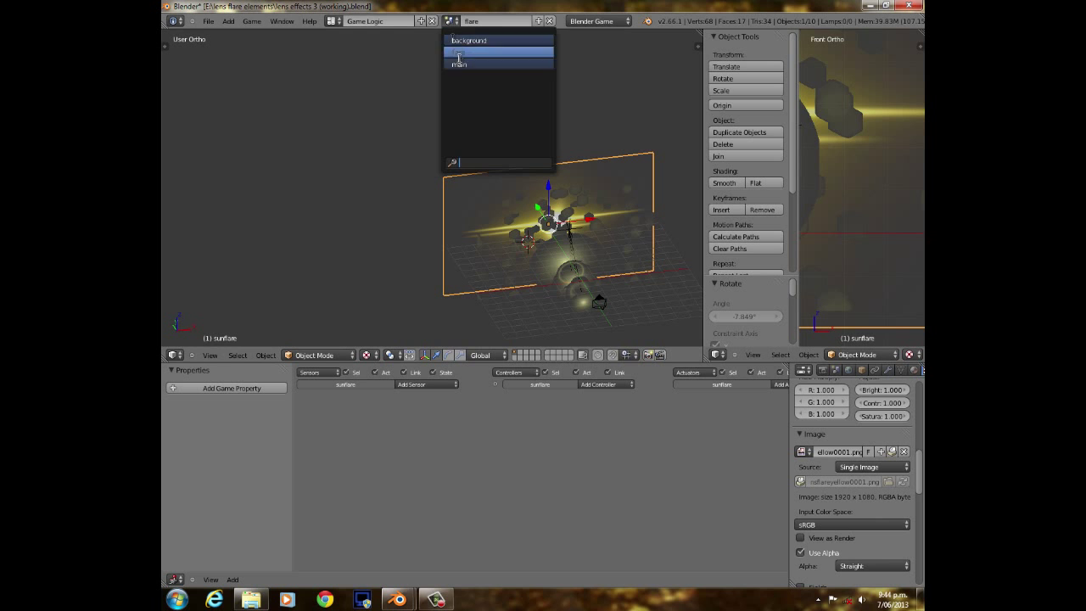
# - Choose main from the scene selector to return to the Cube's scene
pyautogui.click(459, 63)
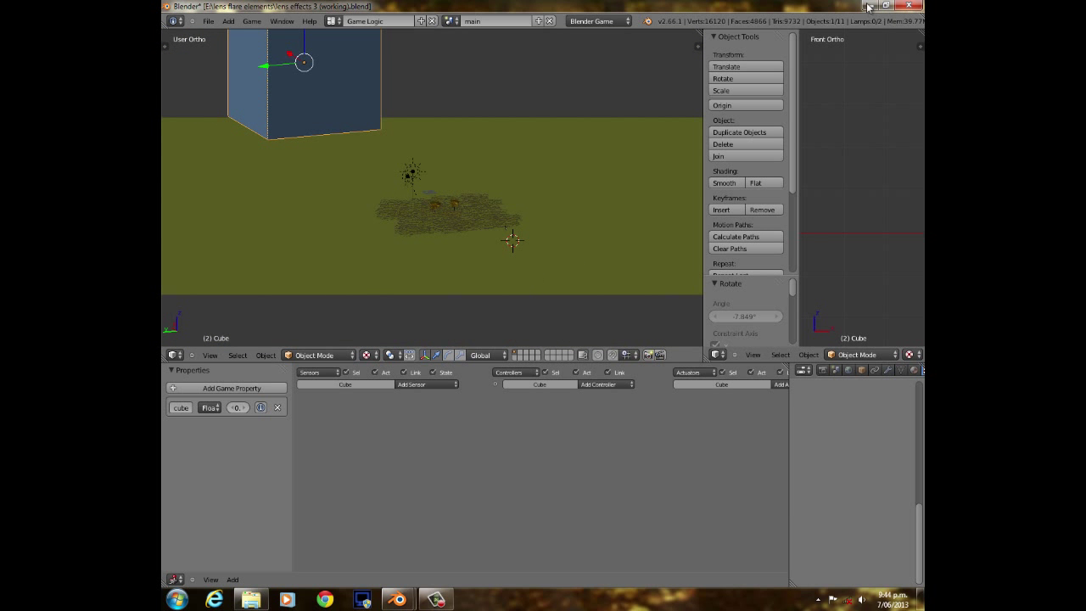
pyautogui.moveTo(867, 7)
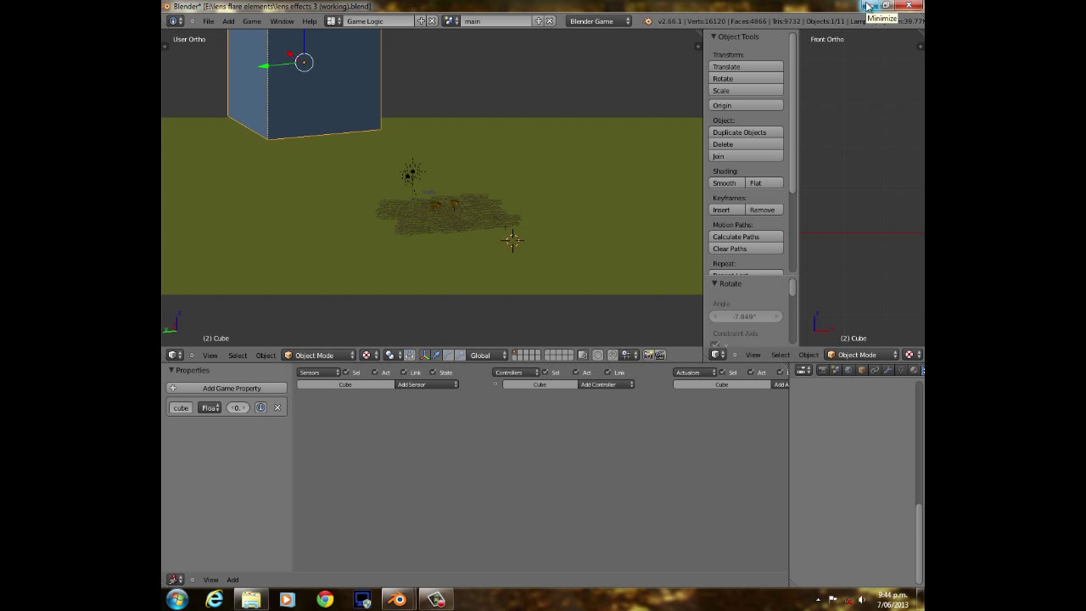